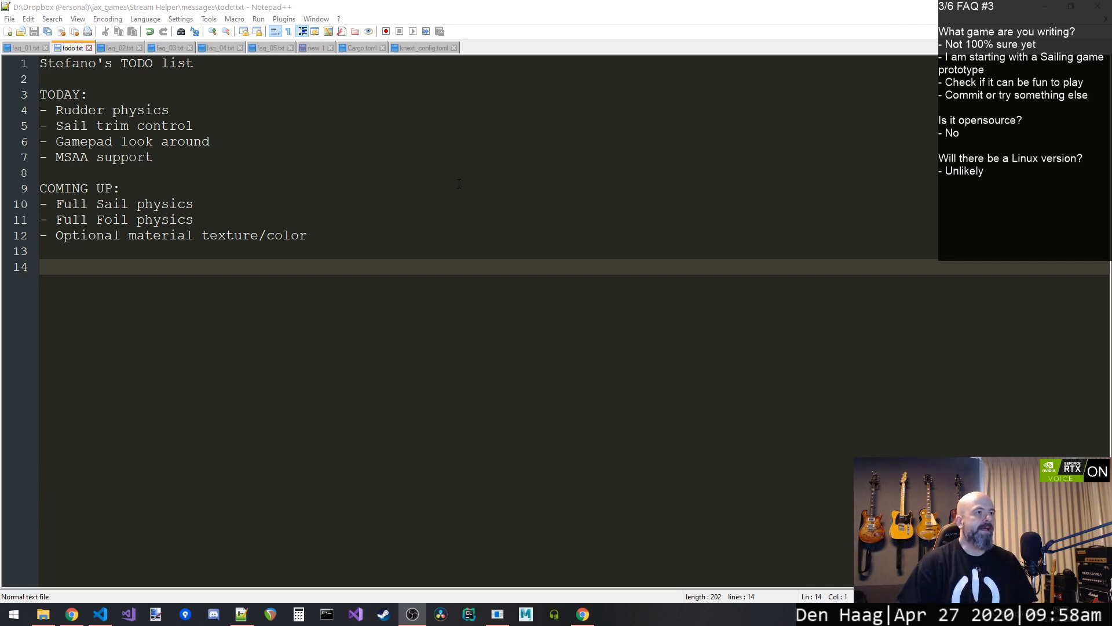
Create a new blank 'new 2' document tab from the Notepad++ toolbar.
{"action": "left_click", "coordinate": [7, 31]}
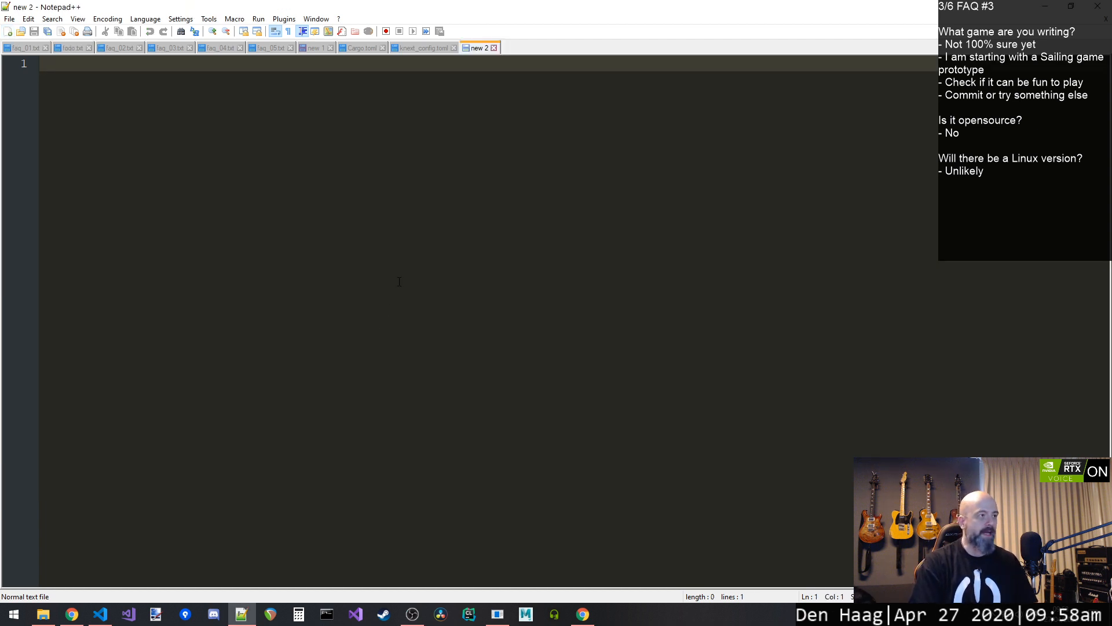
Type a long gibberish line such as 'kjfkkdlfjgkdfgdf…' on line 1 and start a new line.
{"action": "type", "text": "kjfkkdlfjgkdfgdf"}
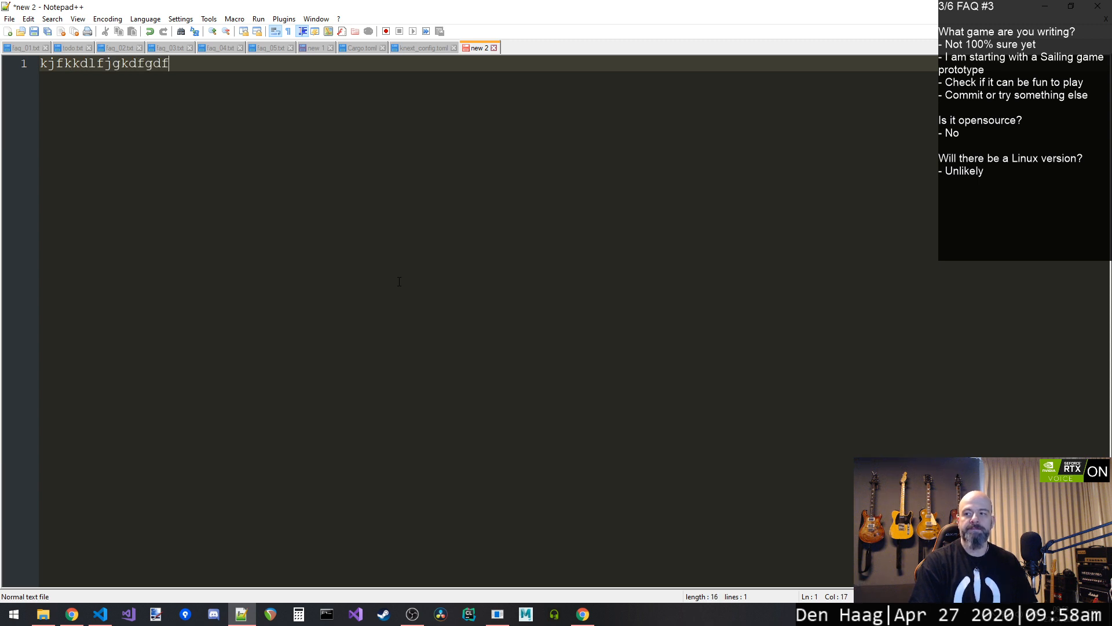
{"action": "type", "text": "fkjflkjgdkfjglkdfg"}
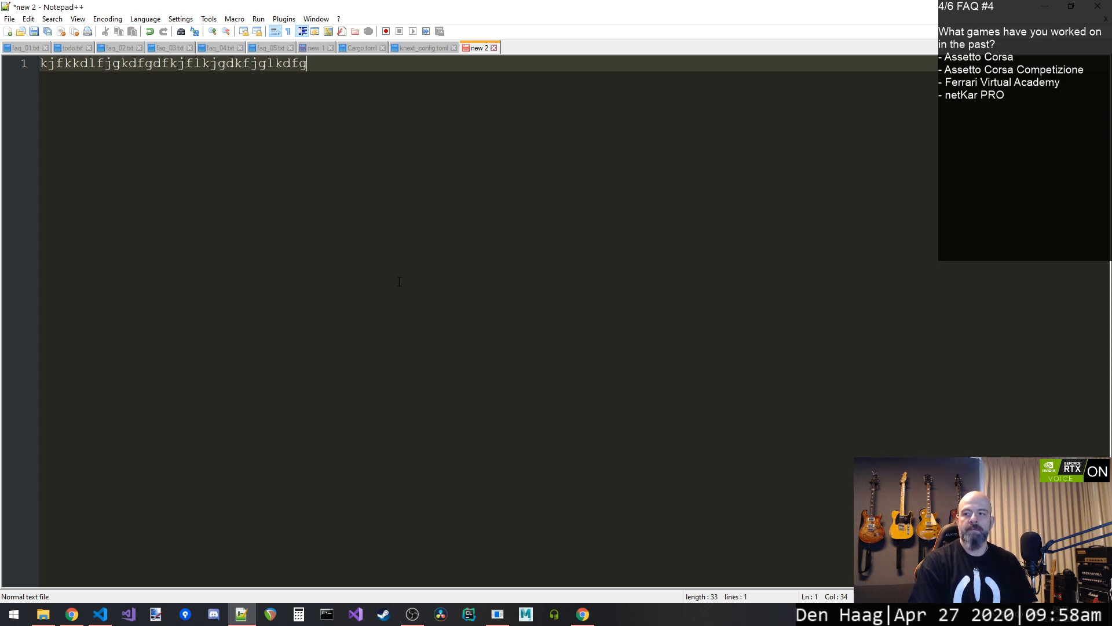
{"action": "type", "text": "kljlkjlkjkldfgdf"}
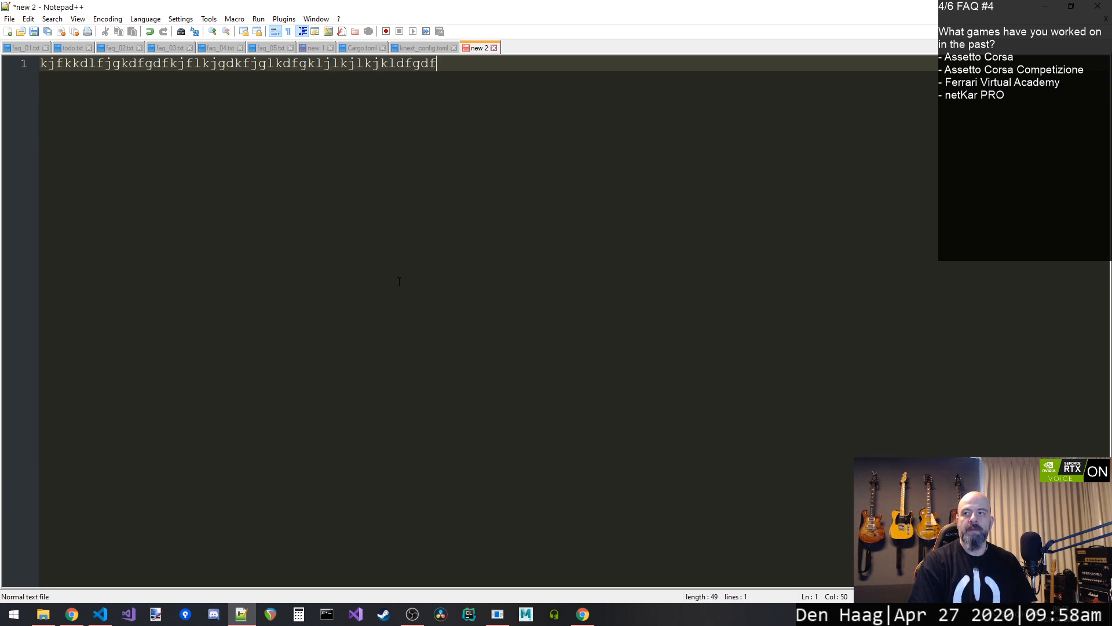
{"action": "key", "text": "Return"}
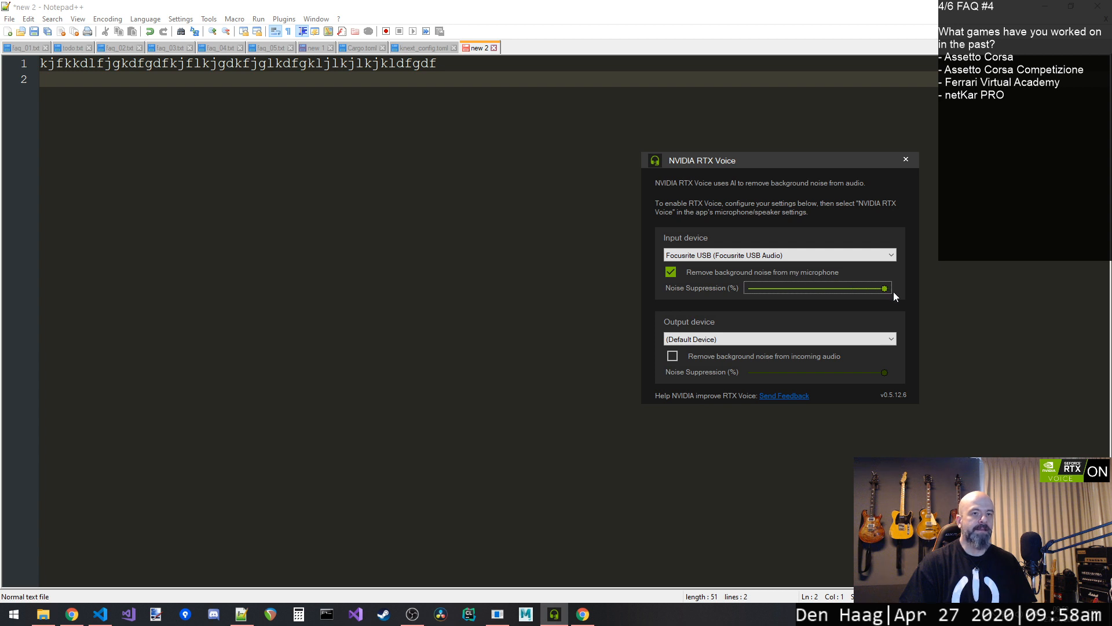
Type a second gibberish line ('kjfdkjgdkf…jgkl'), then bring up the RTX Voice window from the tray.
{"action": "left_click", "coordinate": [905, 159]}
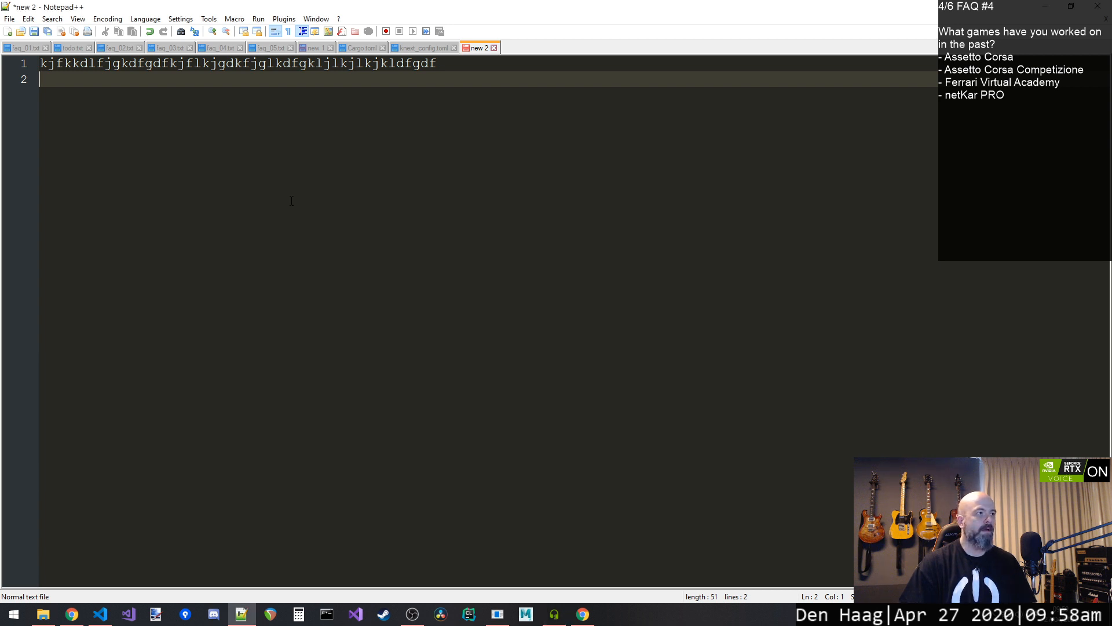
{"action": "type", "text": "kjfdkjgdkf"}
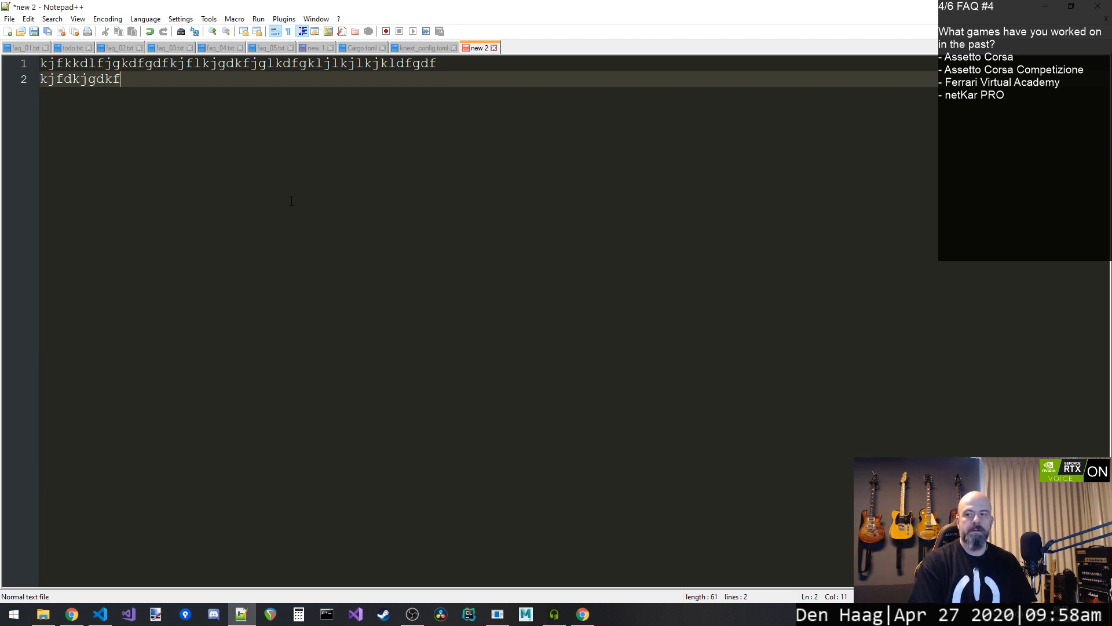
{"action": "type", "text": "gkdfjglkdfgkdjflkgdlfkjgkdfjglkdf"}
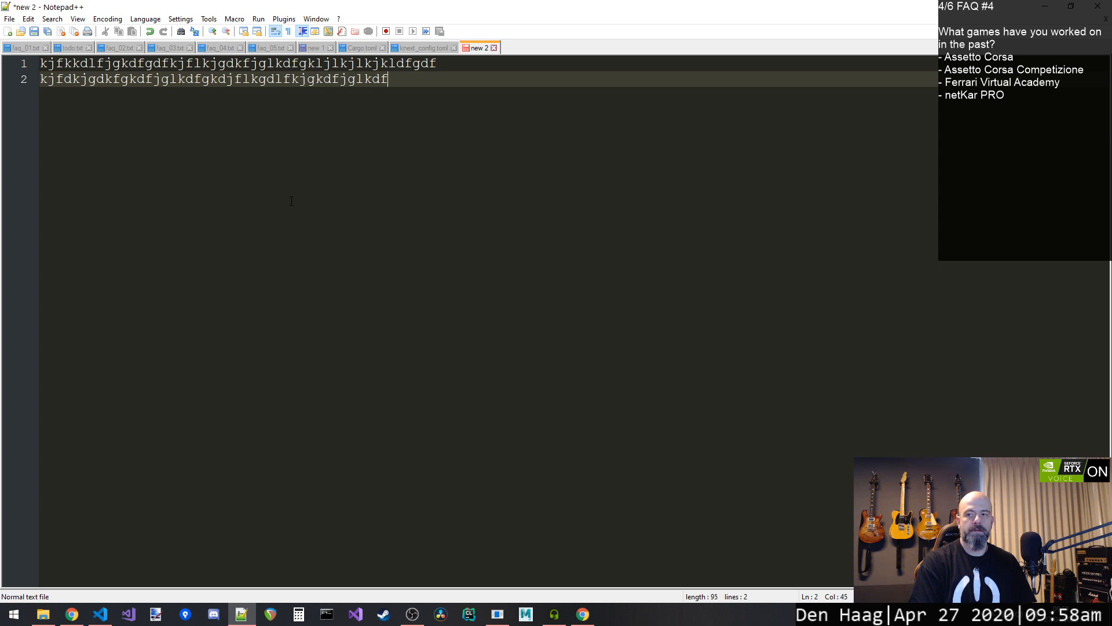
{"action": "type", "text": "jgkl"}
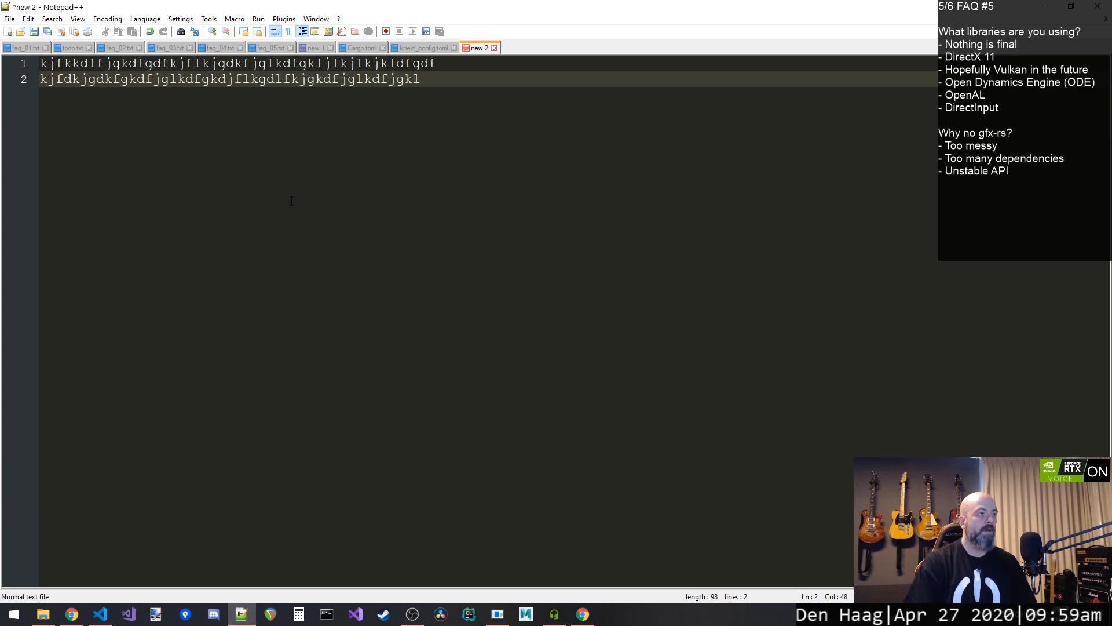
{"action": "left_click", "coordinate": [554, 614]}
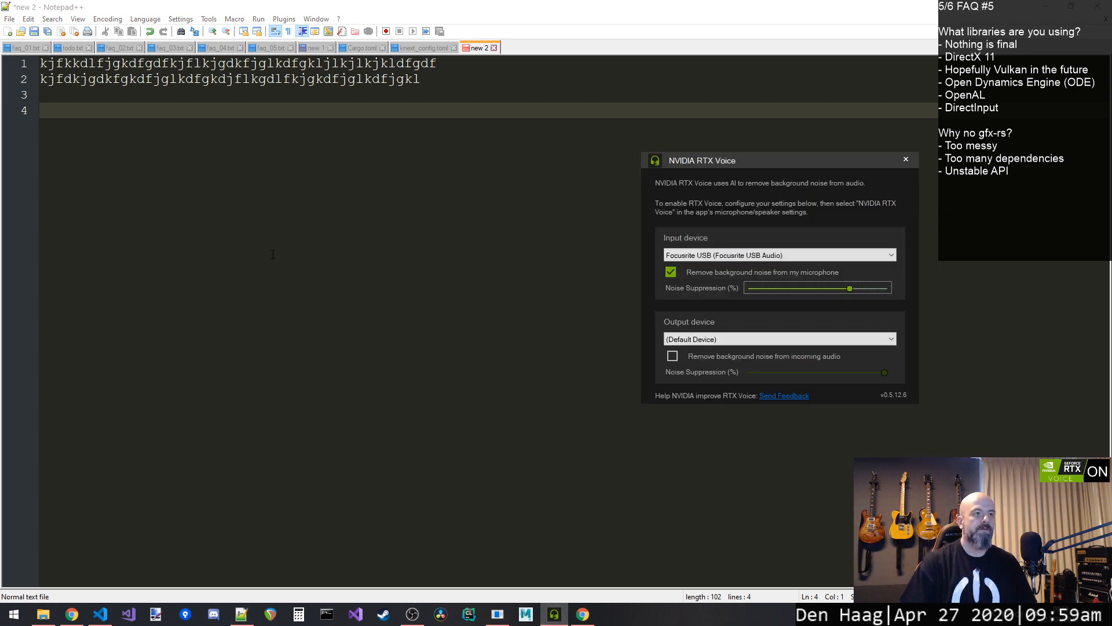
Type the gibberish line 'jlkdfjlgkdjfkg' with microphone noise removal still enabled.
{"action": "type", "text": "jlkdfjlgkdjfkgdf"}
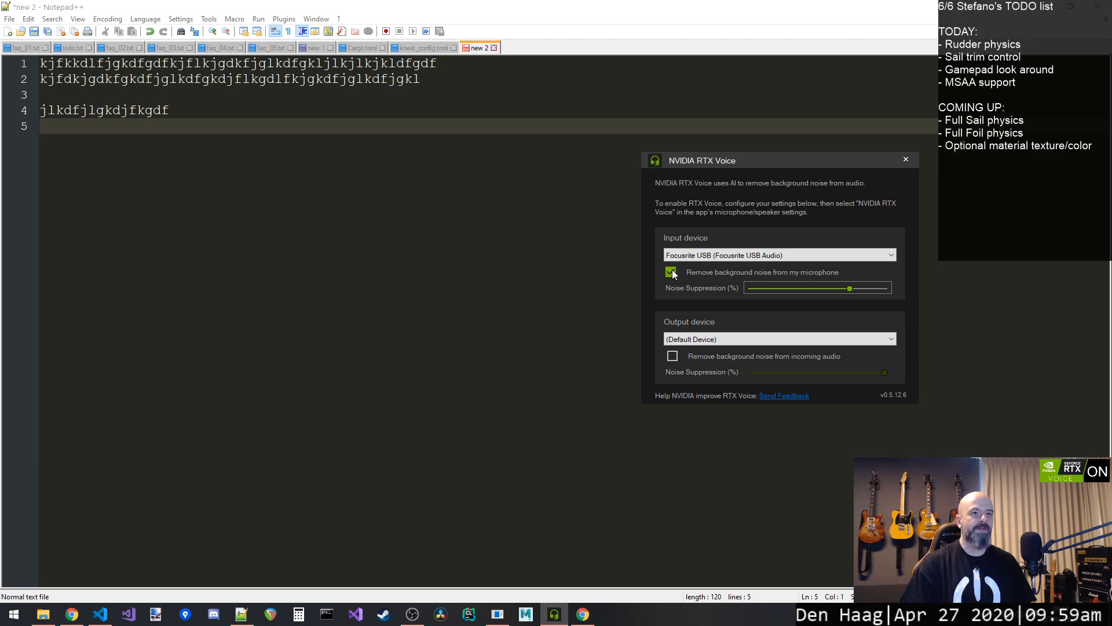
Disable 'Remove background noise from my microphone' and type gibberish 'ksjdkfsdjfslkdjf…' on line 6.
{"action": "left_click", "coordinate": [671, 271]}
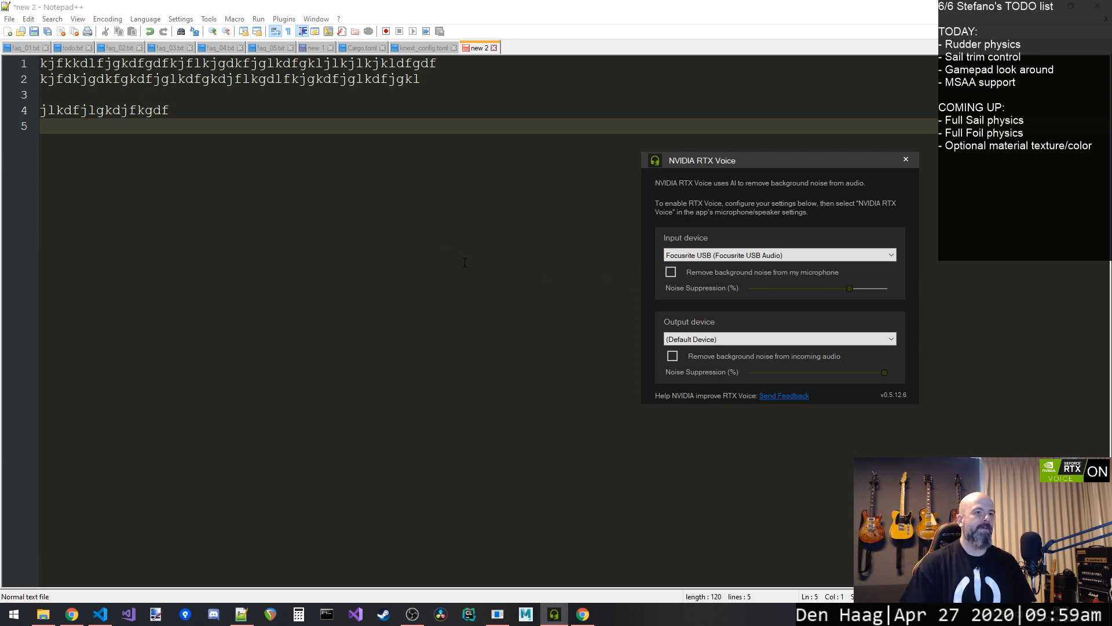
{"action": "left_click", "coordinate": [904, 159]}
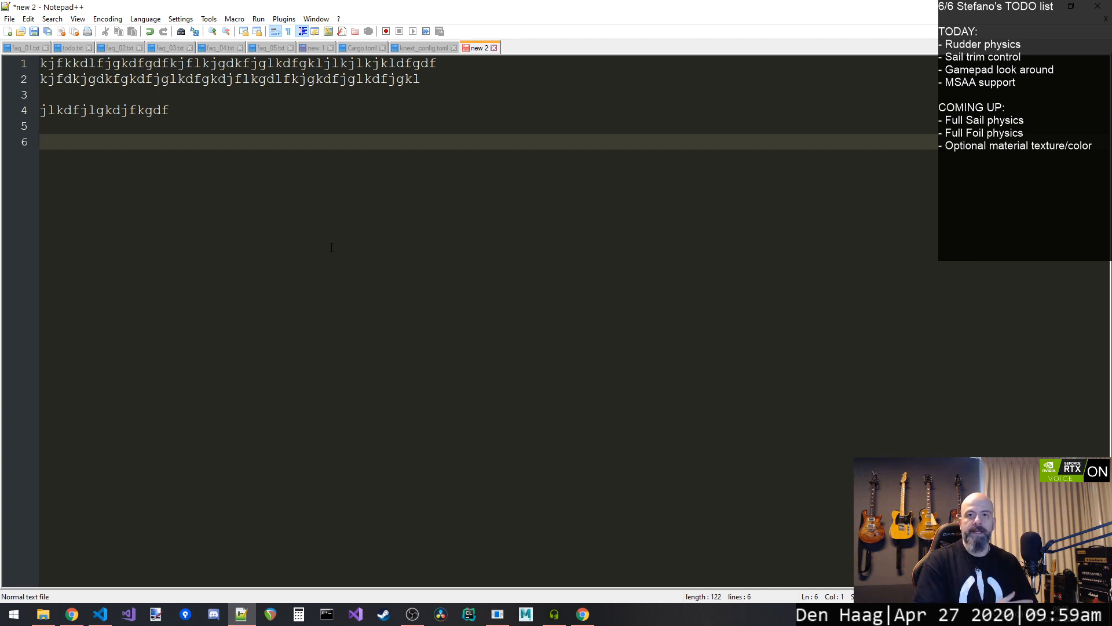
{"action": "left_click", "coordinate": [41, 142]}
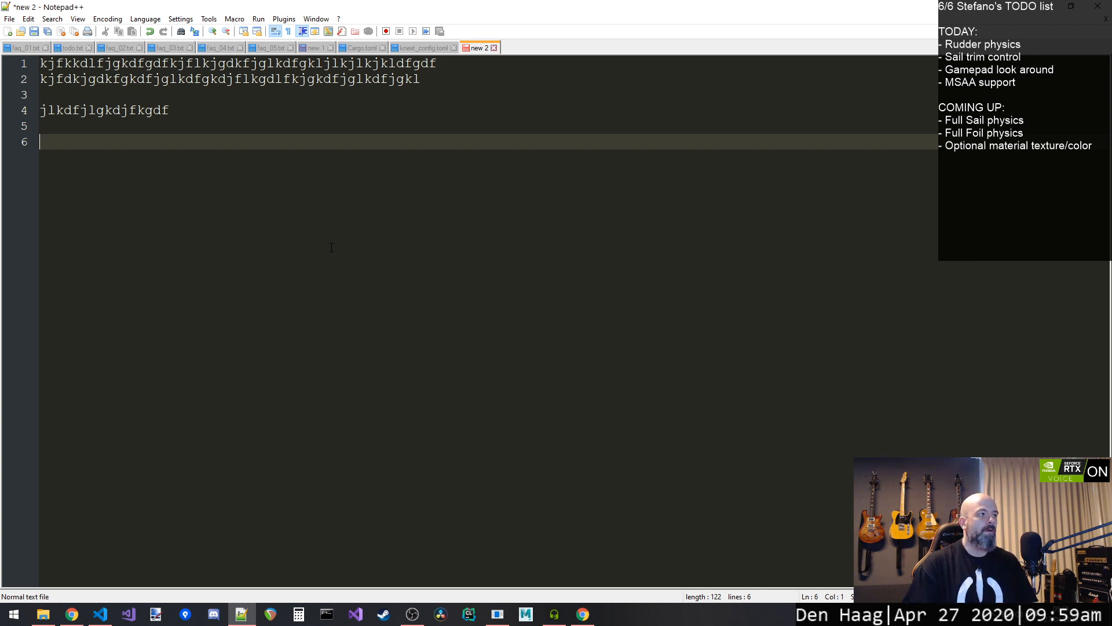
{"action": "type", "text": "ksjdk"}
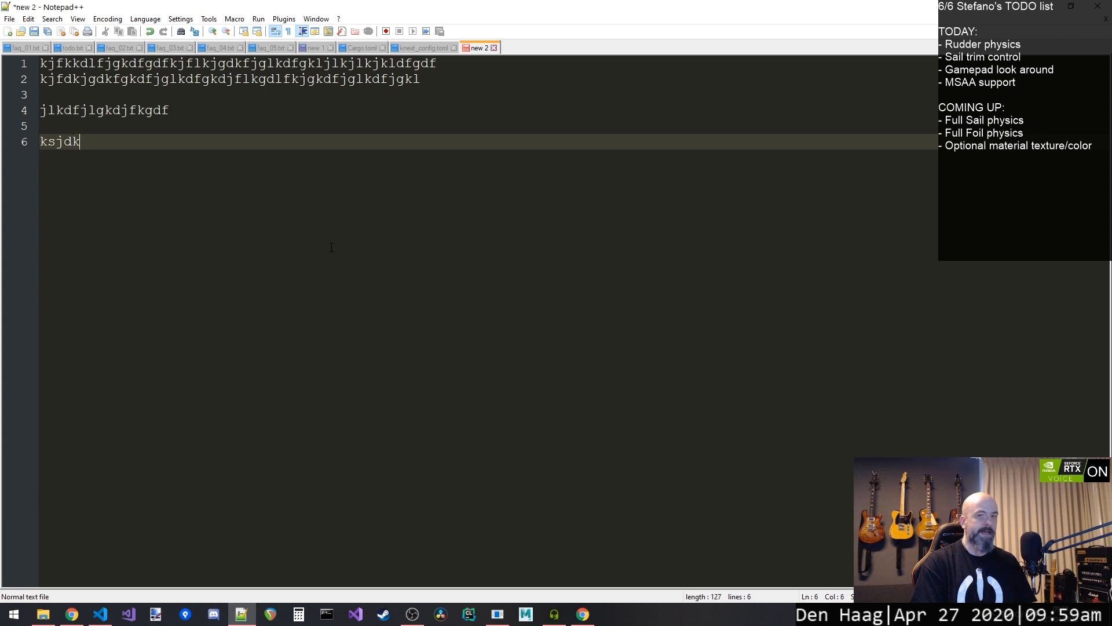
{"action": "type", "text": "fsdjfslkdjfksdjfksjdkjfksdkflsdjflskdfjksd"}
{"action": "type", "text": "klsdkfskdkflslkdfjsdf"}
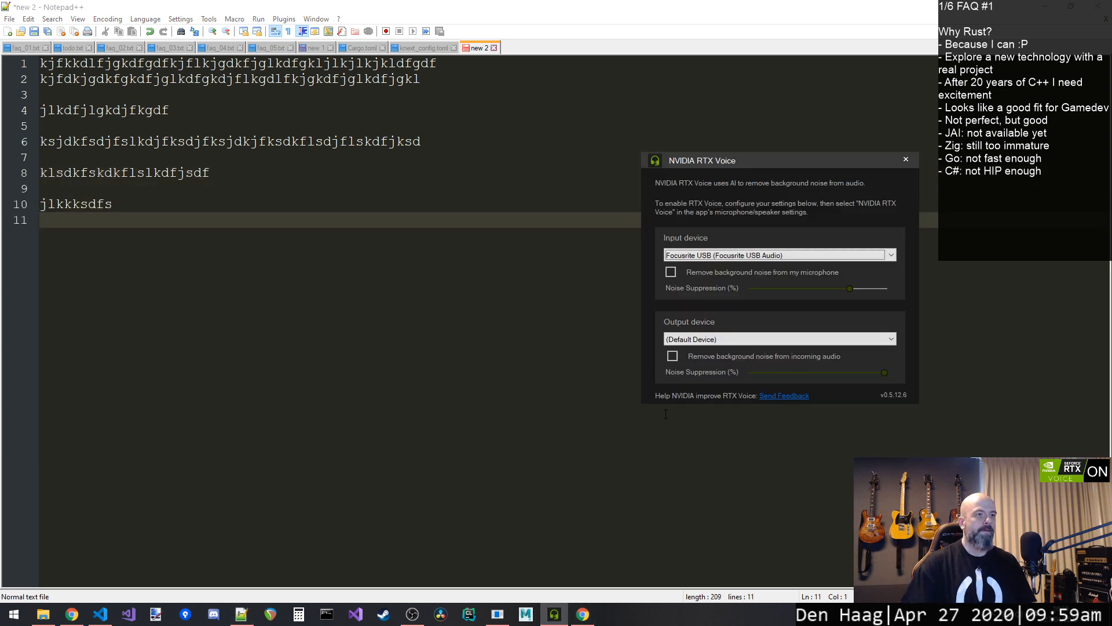
{"action": "mouse_move", "coordinate": [671, 277]}
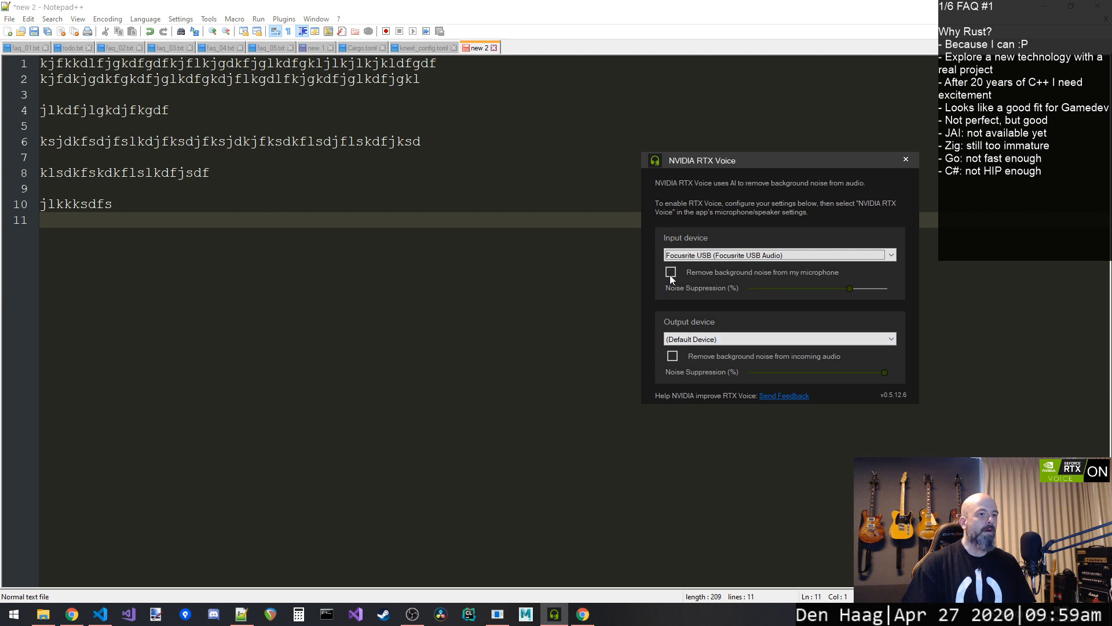
Re-enable microphone noise removal and type the long gibberish line 'jkhkhkjhskdjhf…' on line 11.
{"action": "left_click", "coordinate": [670, 272]}
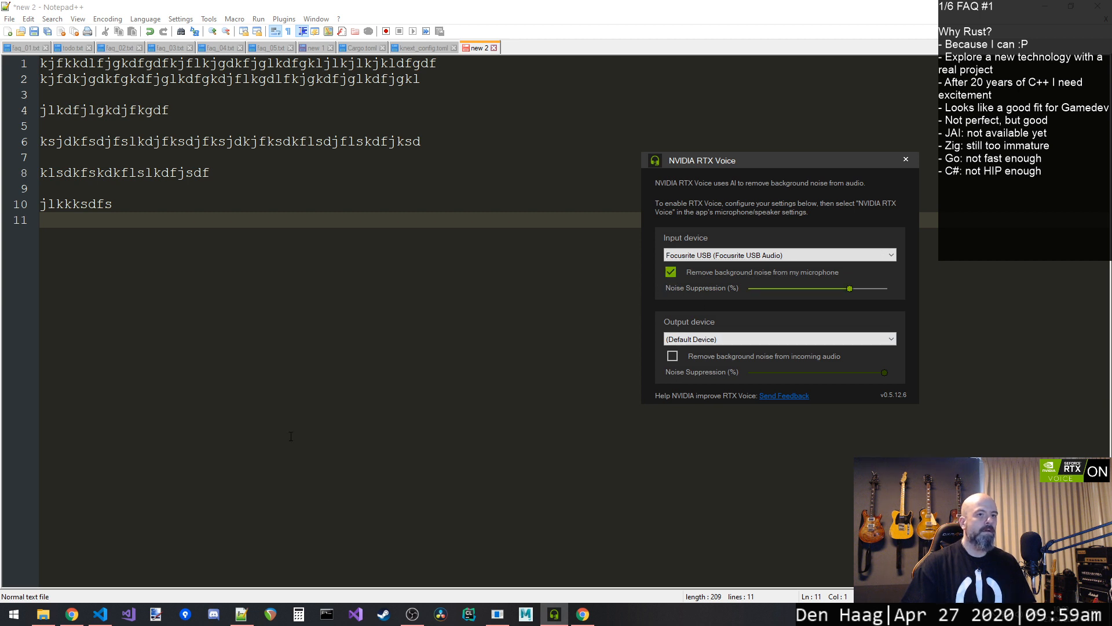
{"action": "left_click", "coordinate": [904, 159]}
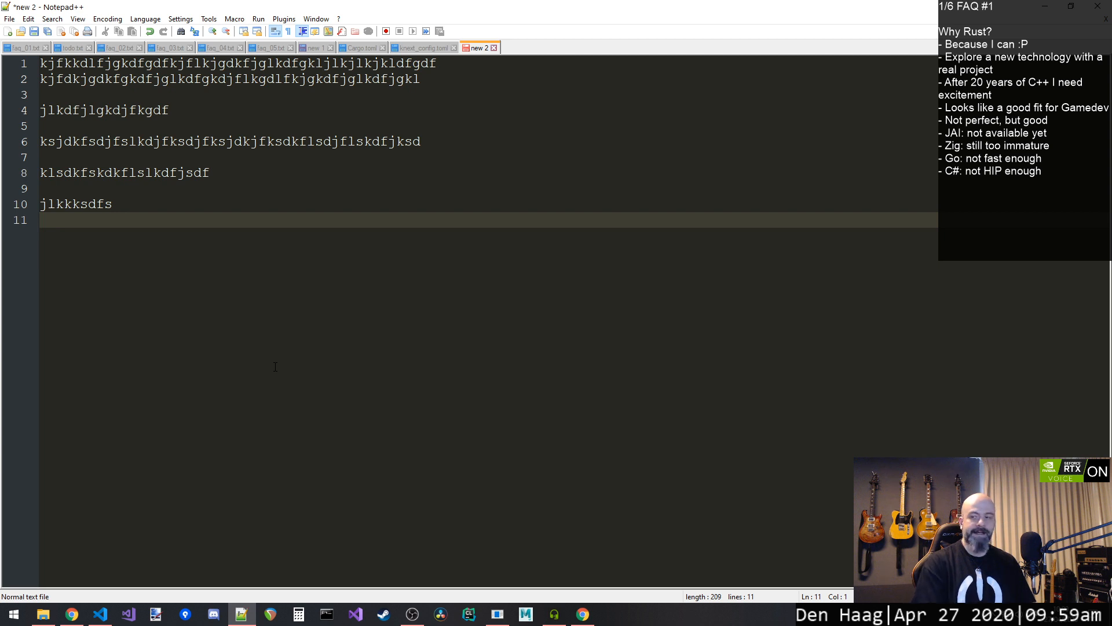
{"action": "type", "text": "jkhkhkjhskdjhfjksdhfkjhsdjf"}
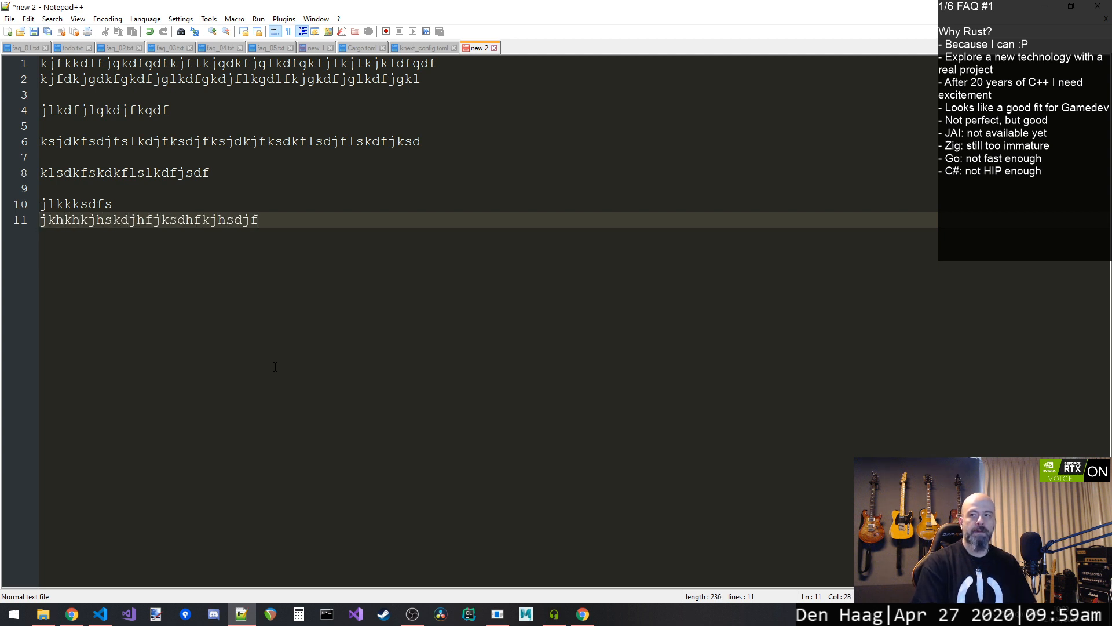
{"action": "type", "text": "skdfjsdhfskjhjj"}
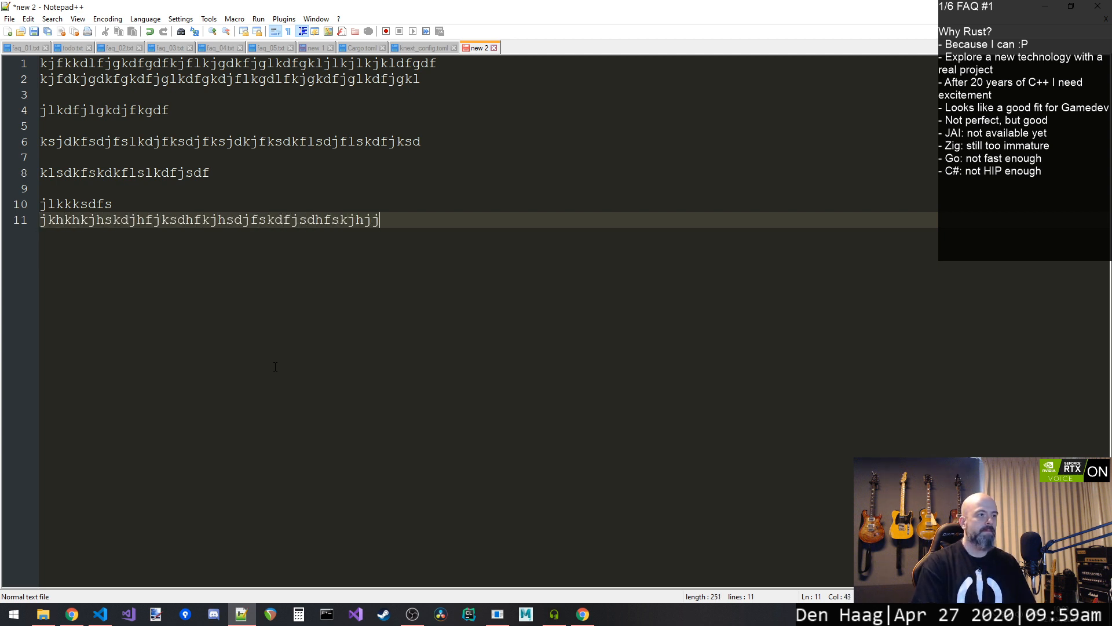
{"action": "type", "text": "jhdskhfksdjhfksjdkjshdjfhs"}
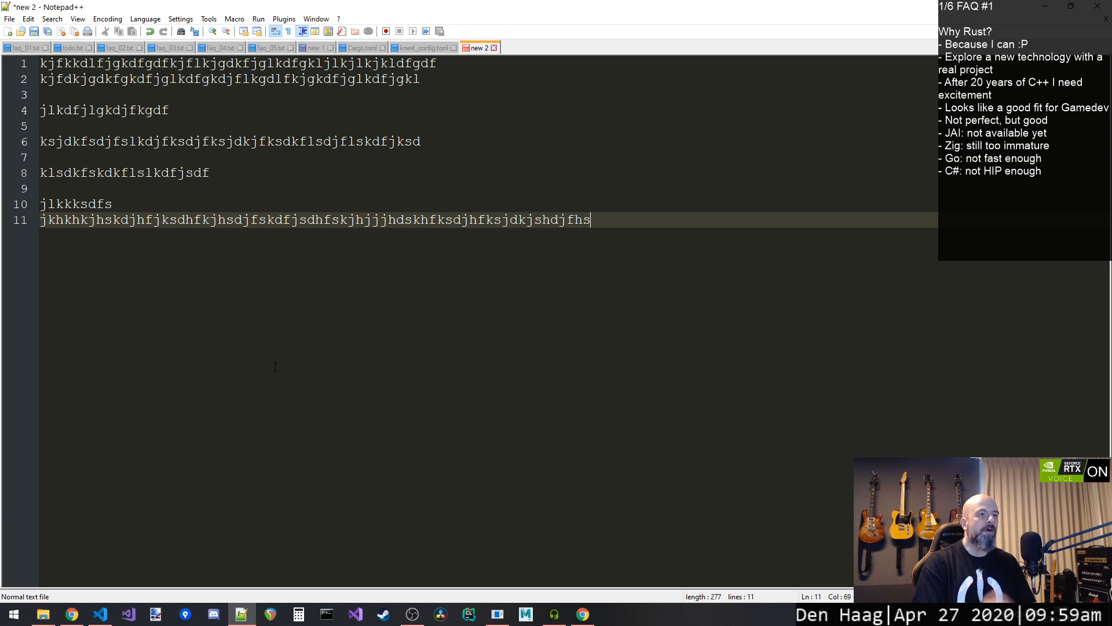